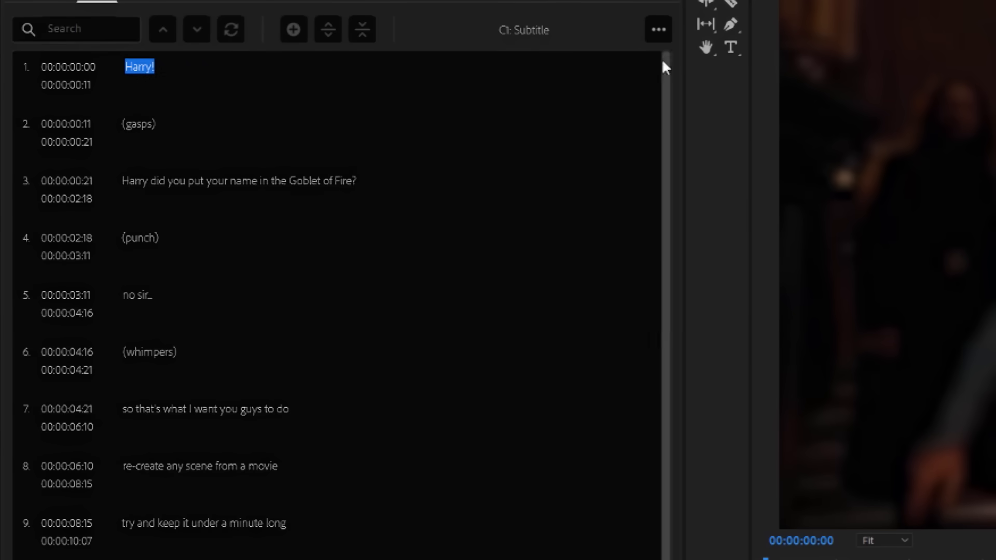
# Export the captions from the Captions panel as an SRT file named 'Name your SRT f'.
pyautogui.click(657, 29)
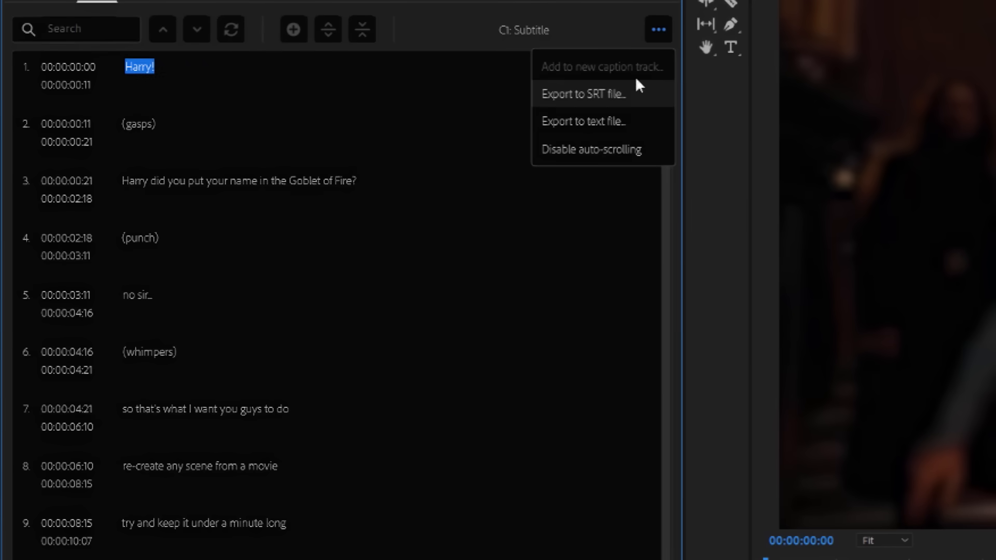
pyautogui.moveTo(609, 105)
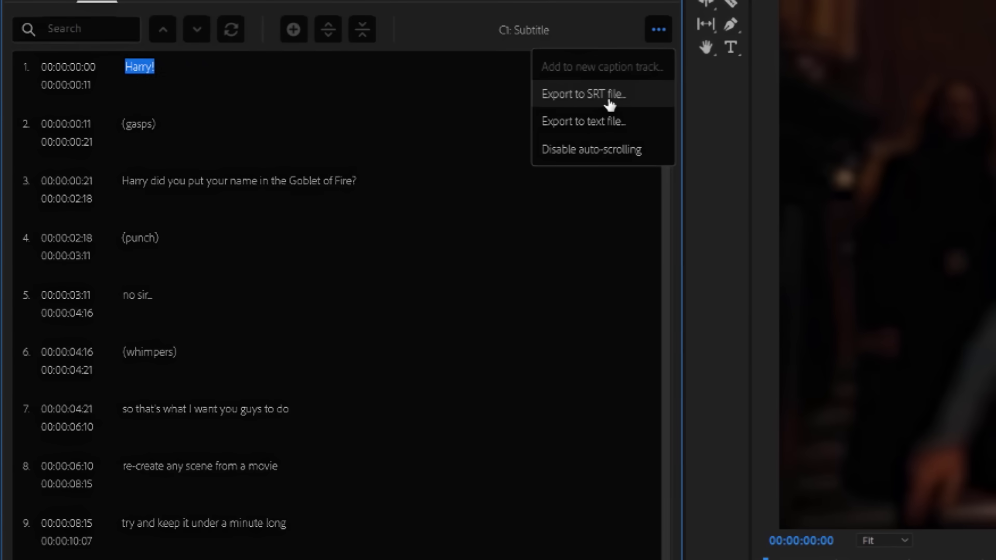
pyautogui.click(581, 94)
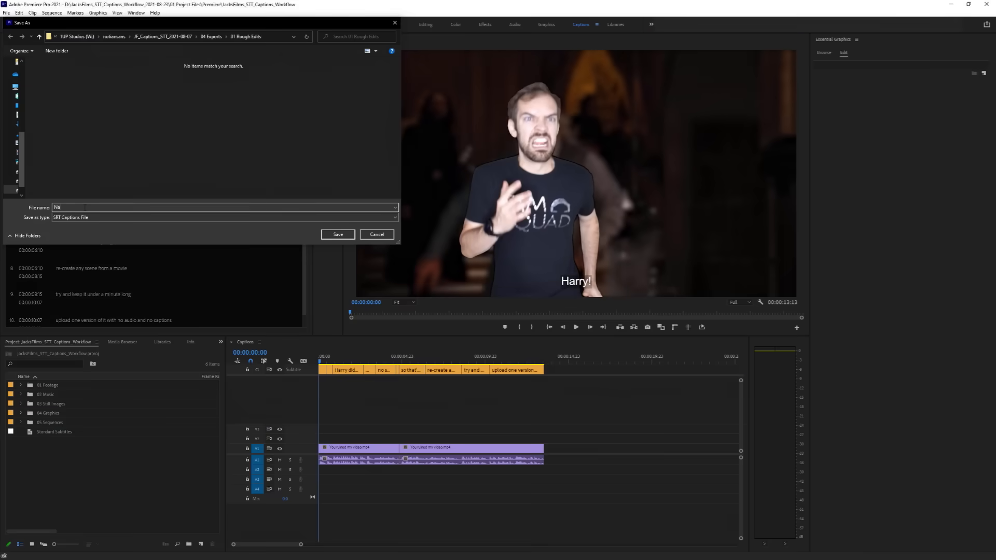
pyautogui.write('Name your SRT f')
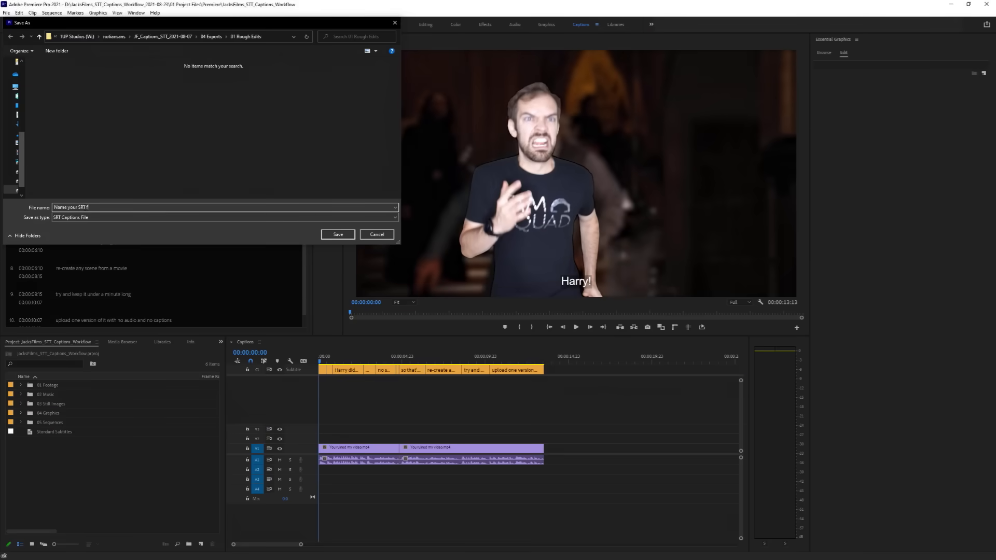
pyautogui.click(375, 234)
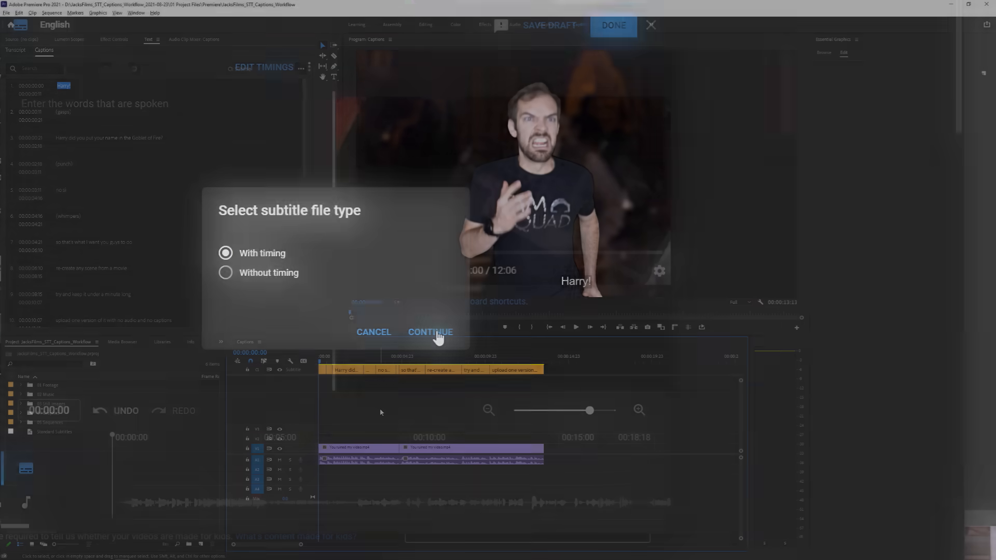
# Import the saved 'Name your SRT file' captions into the empty Captions panel.
pyautogui.click(430, 332)
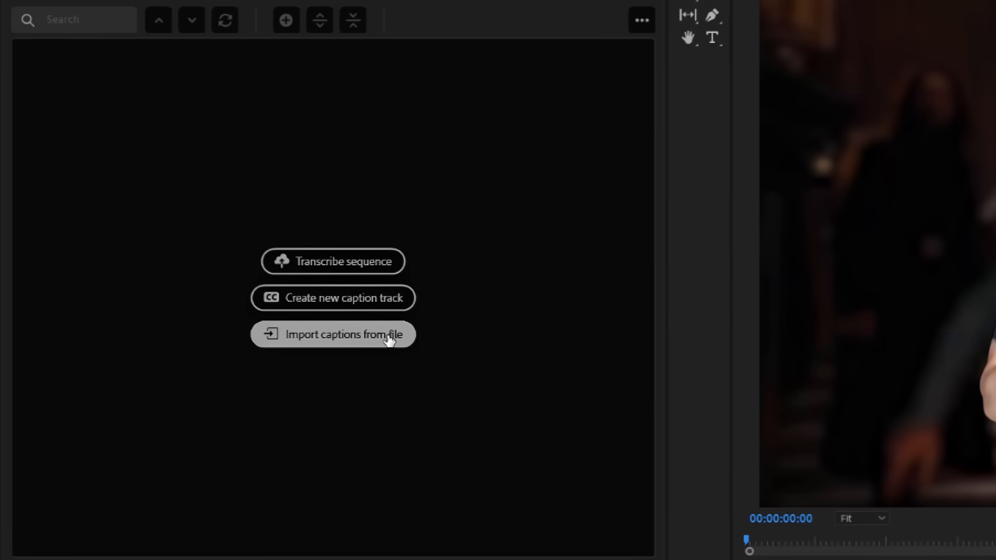
pyautogui.click(333, 335)
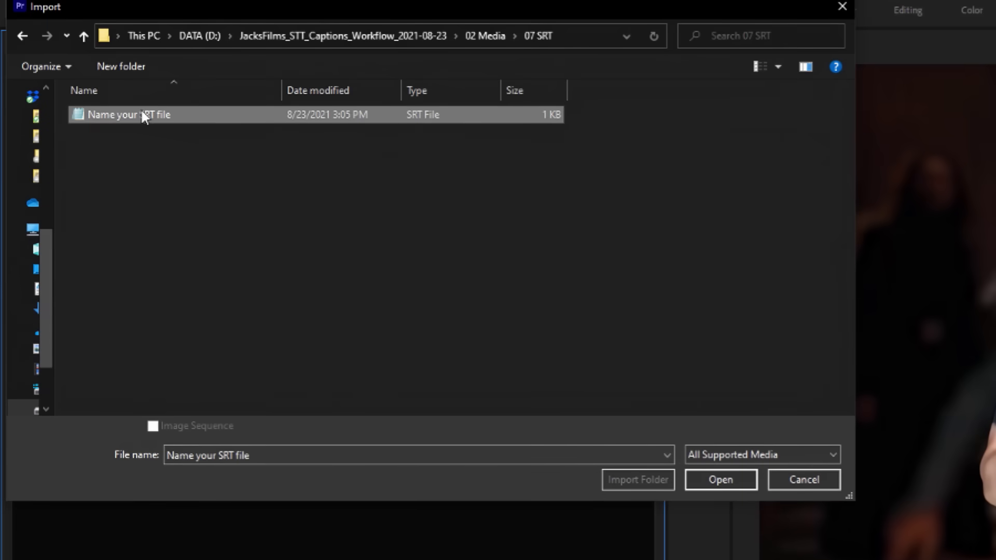
pyautogui.click(719, 479)
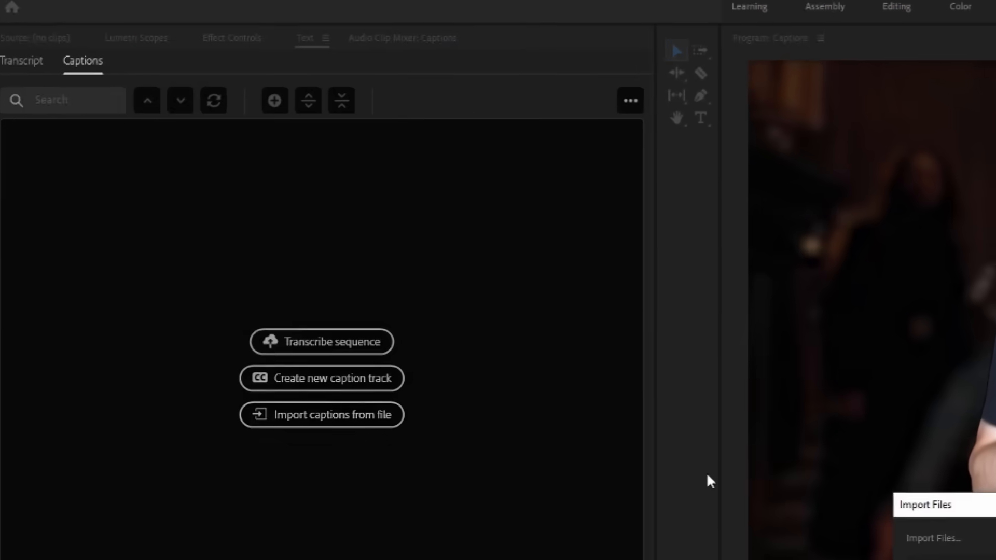
# Keep Subtitle format, choose the Standard Subtitles style and source-timecode start point.
pyautogui.click(321, 378)
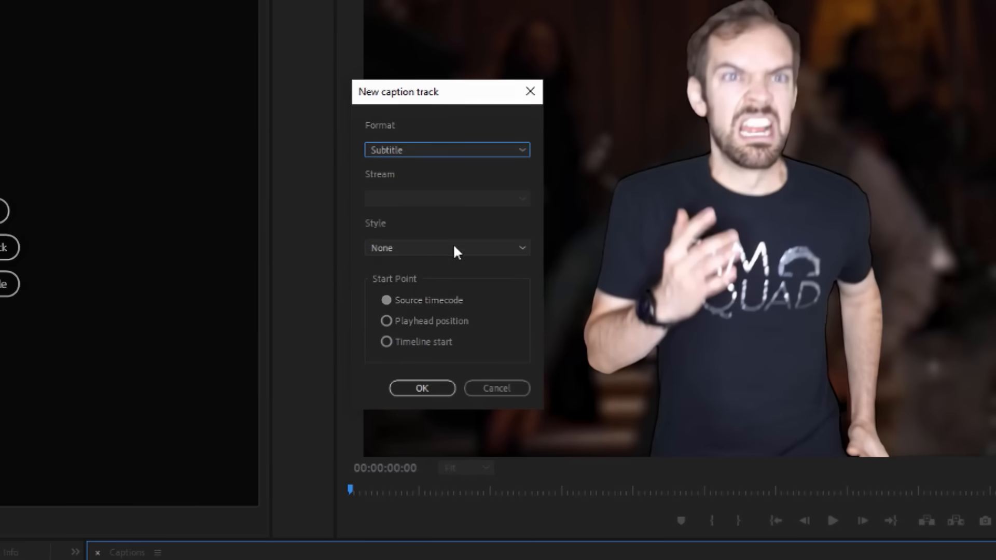
pyautogui.click(446, 248)
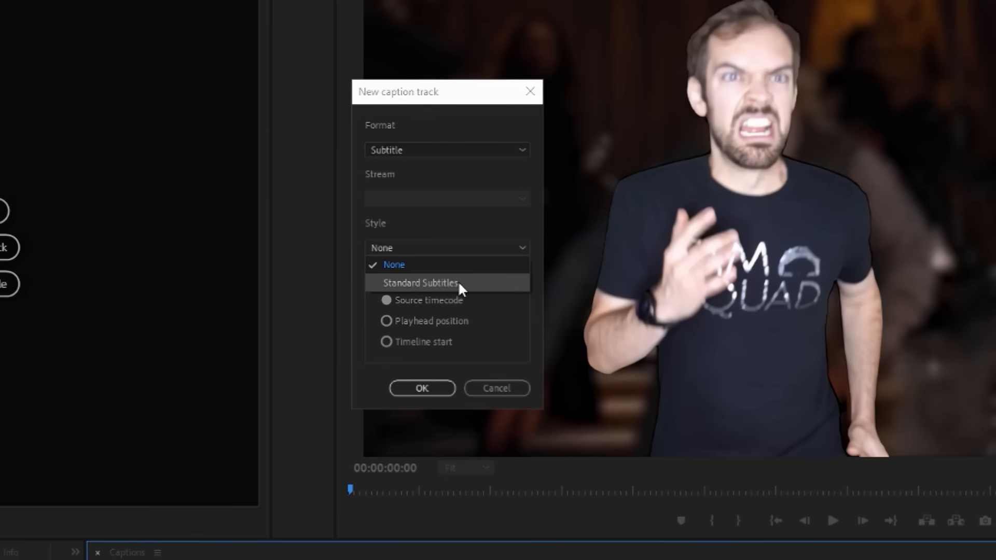
pyautogui.click(419, 282)
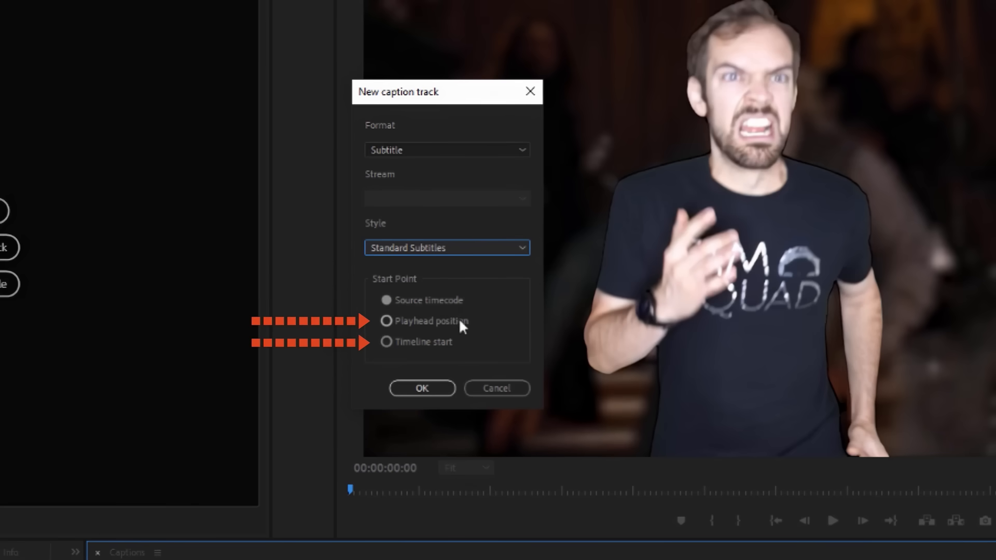
pyautogui.moveTo(453, 349)
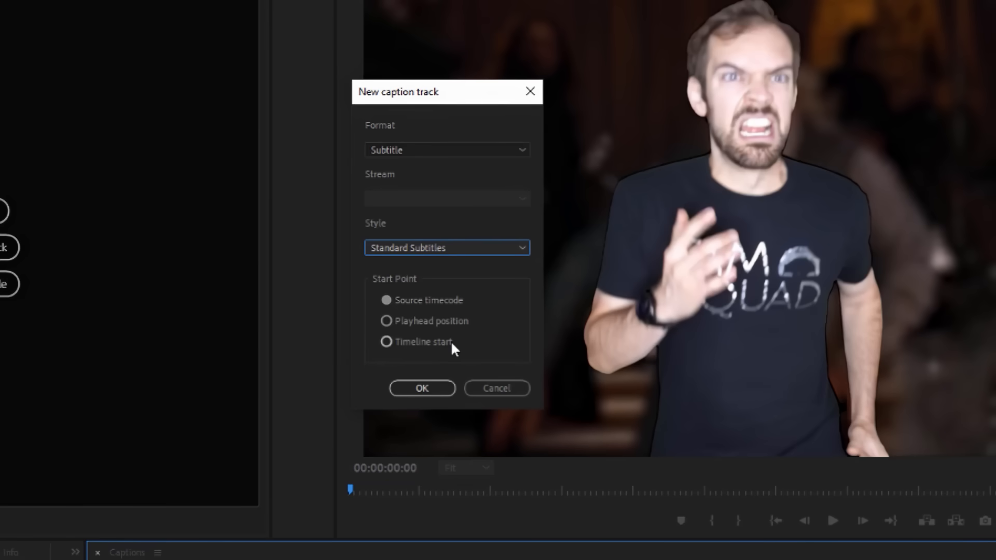
pyautogui.click(386, 300)
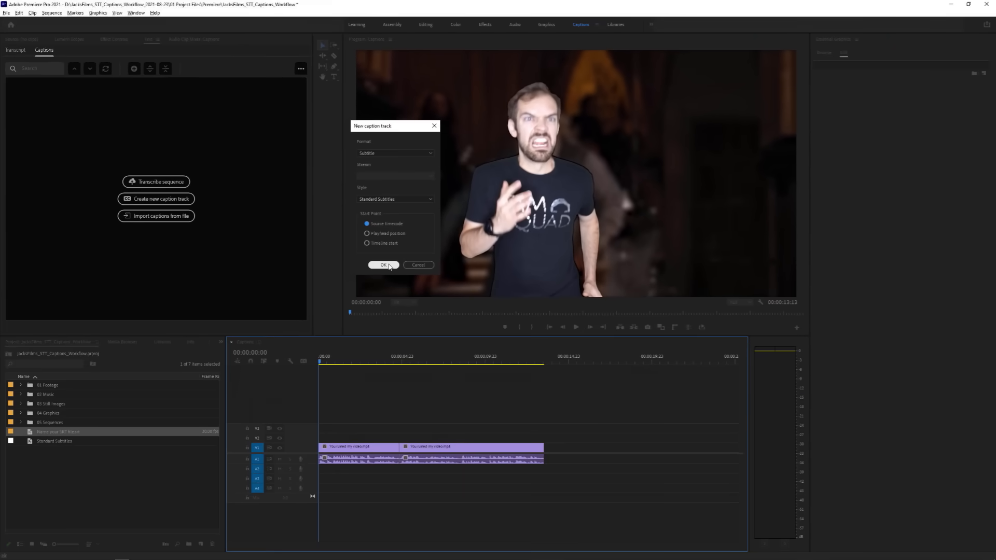
# Create the caption track and inspect the 'recreate any scene from a movie' caption.
pyautogui.click(383, 264)
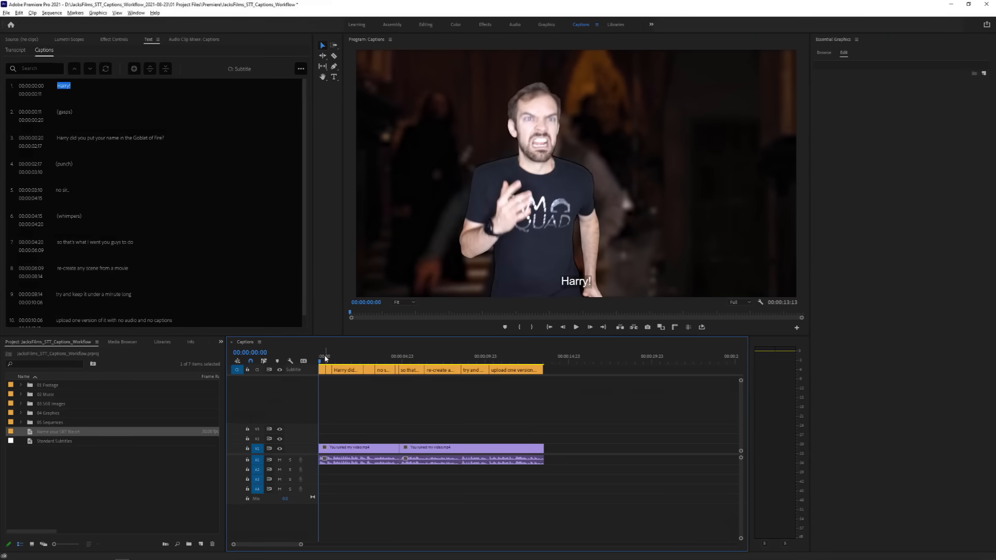
pyautogui.doubleClick(92, 267)
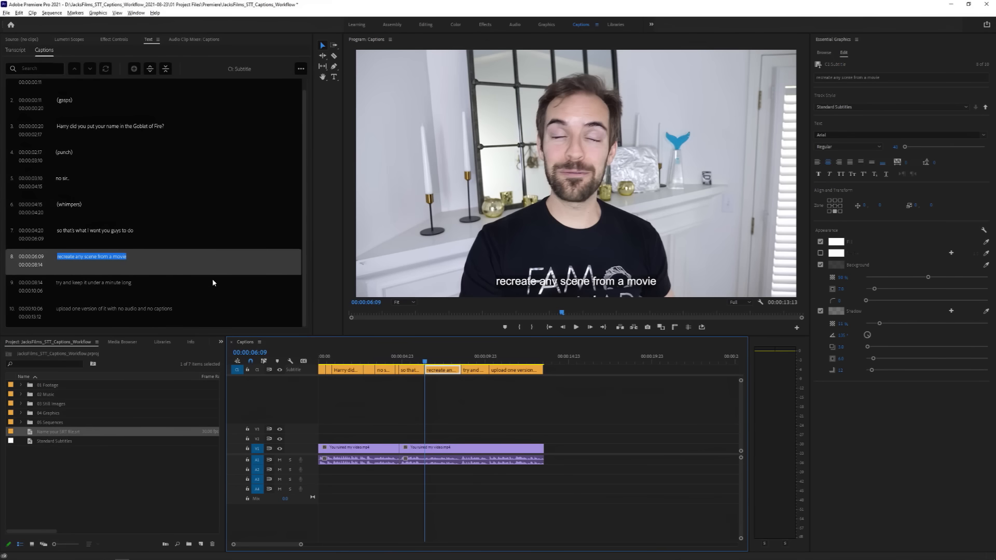
pyautogui.doubleClick(91, 256)
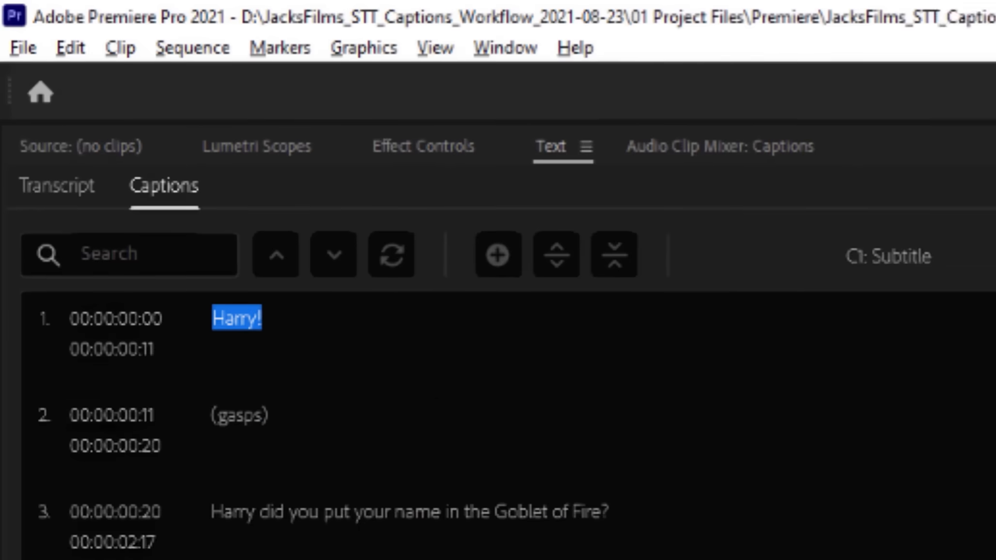
# Bring up Export Settings via File > Export > Media for the subtitled sequence.
pyautogui.click(22, 47)
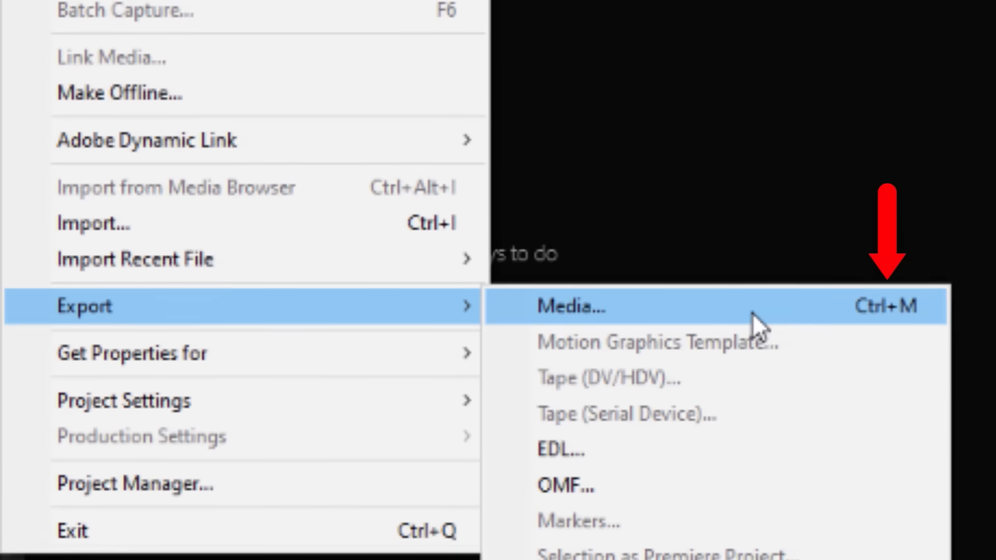
pyautogui.click(571, 306)
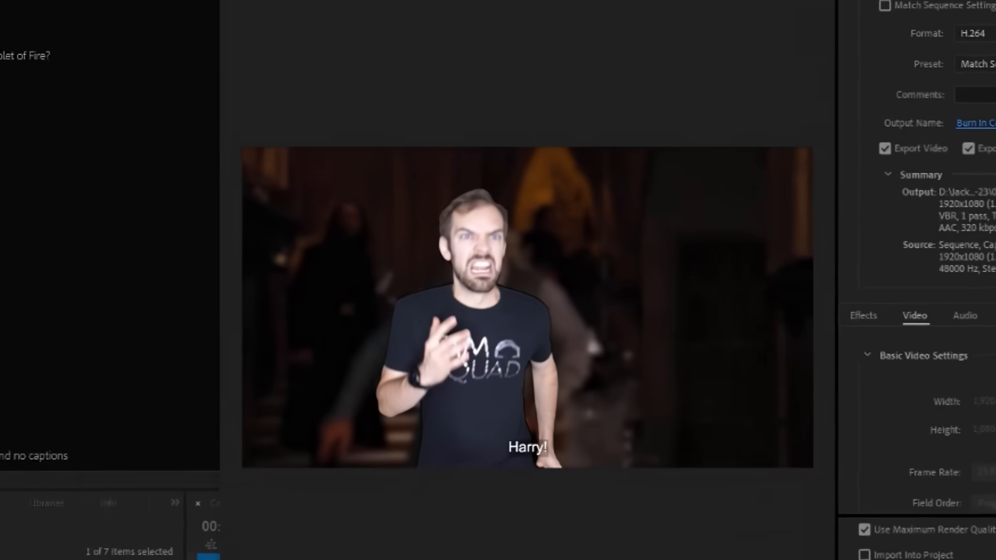